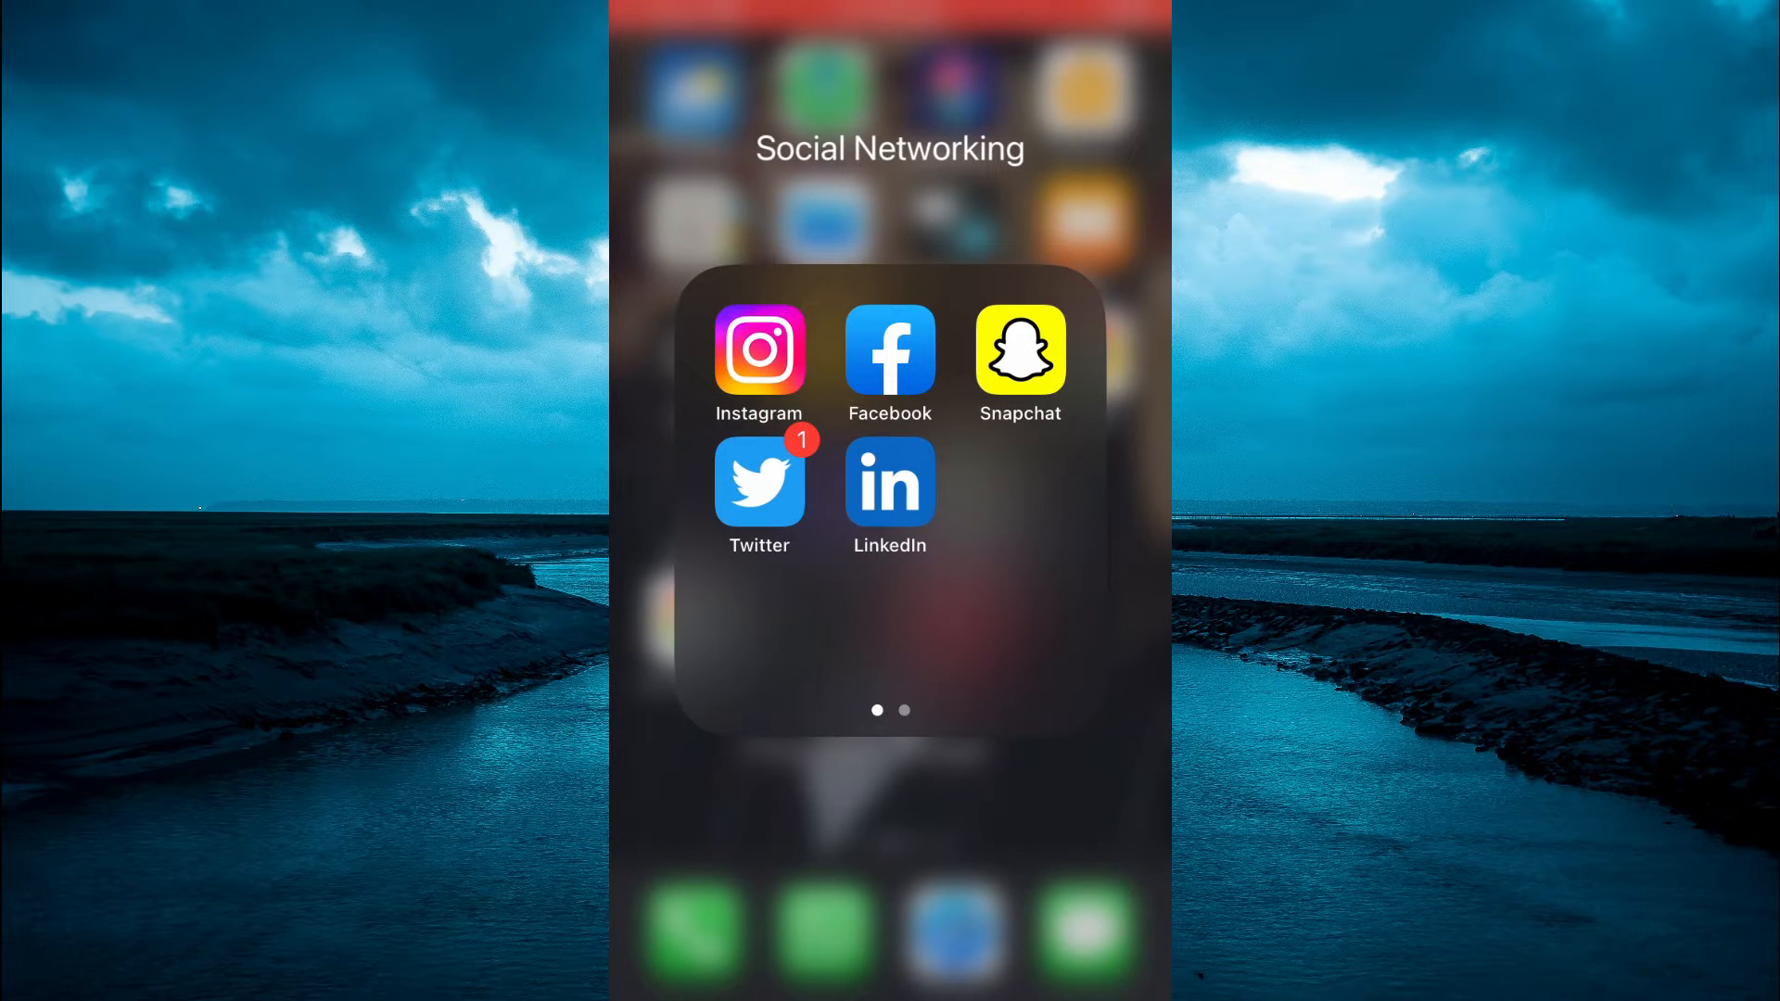
Launch the Facebook app from the Social Networking folder to reach the news feed.
click(890, 352)
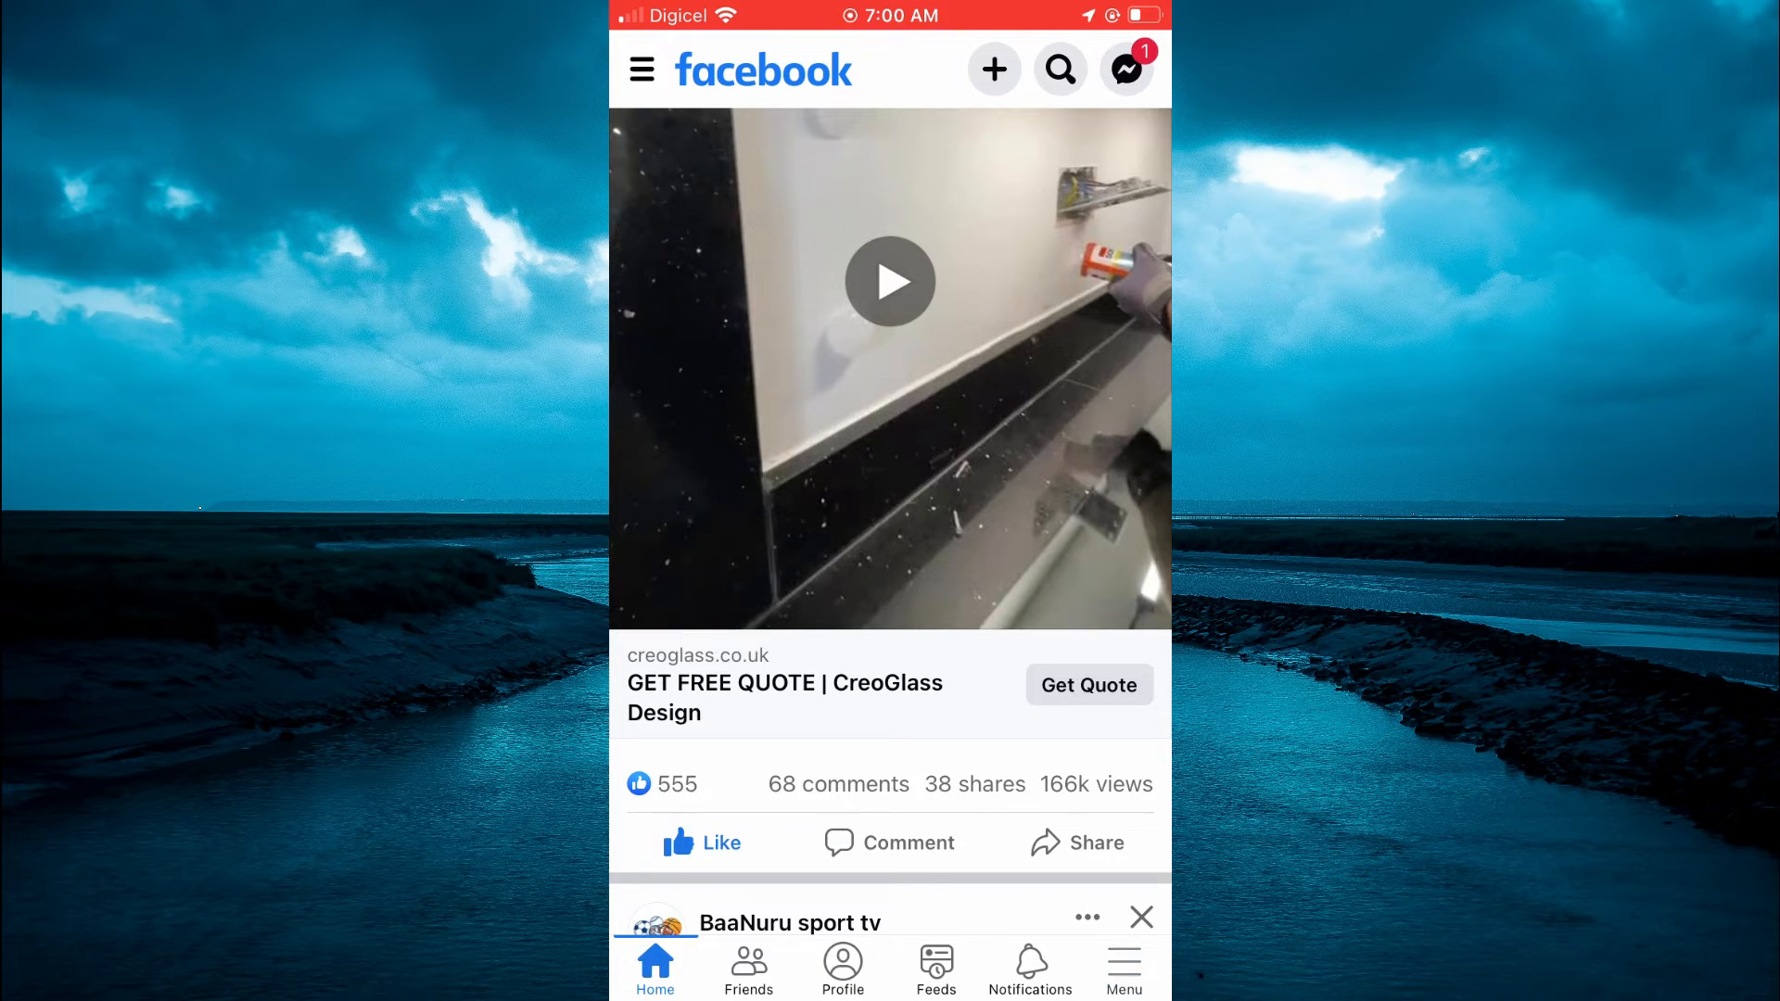
Show Facebook's Menu page with shortcuts and account options.
click(1122, 967)
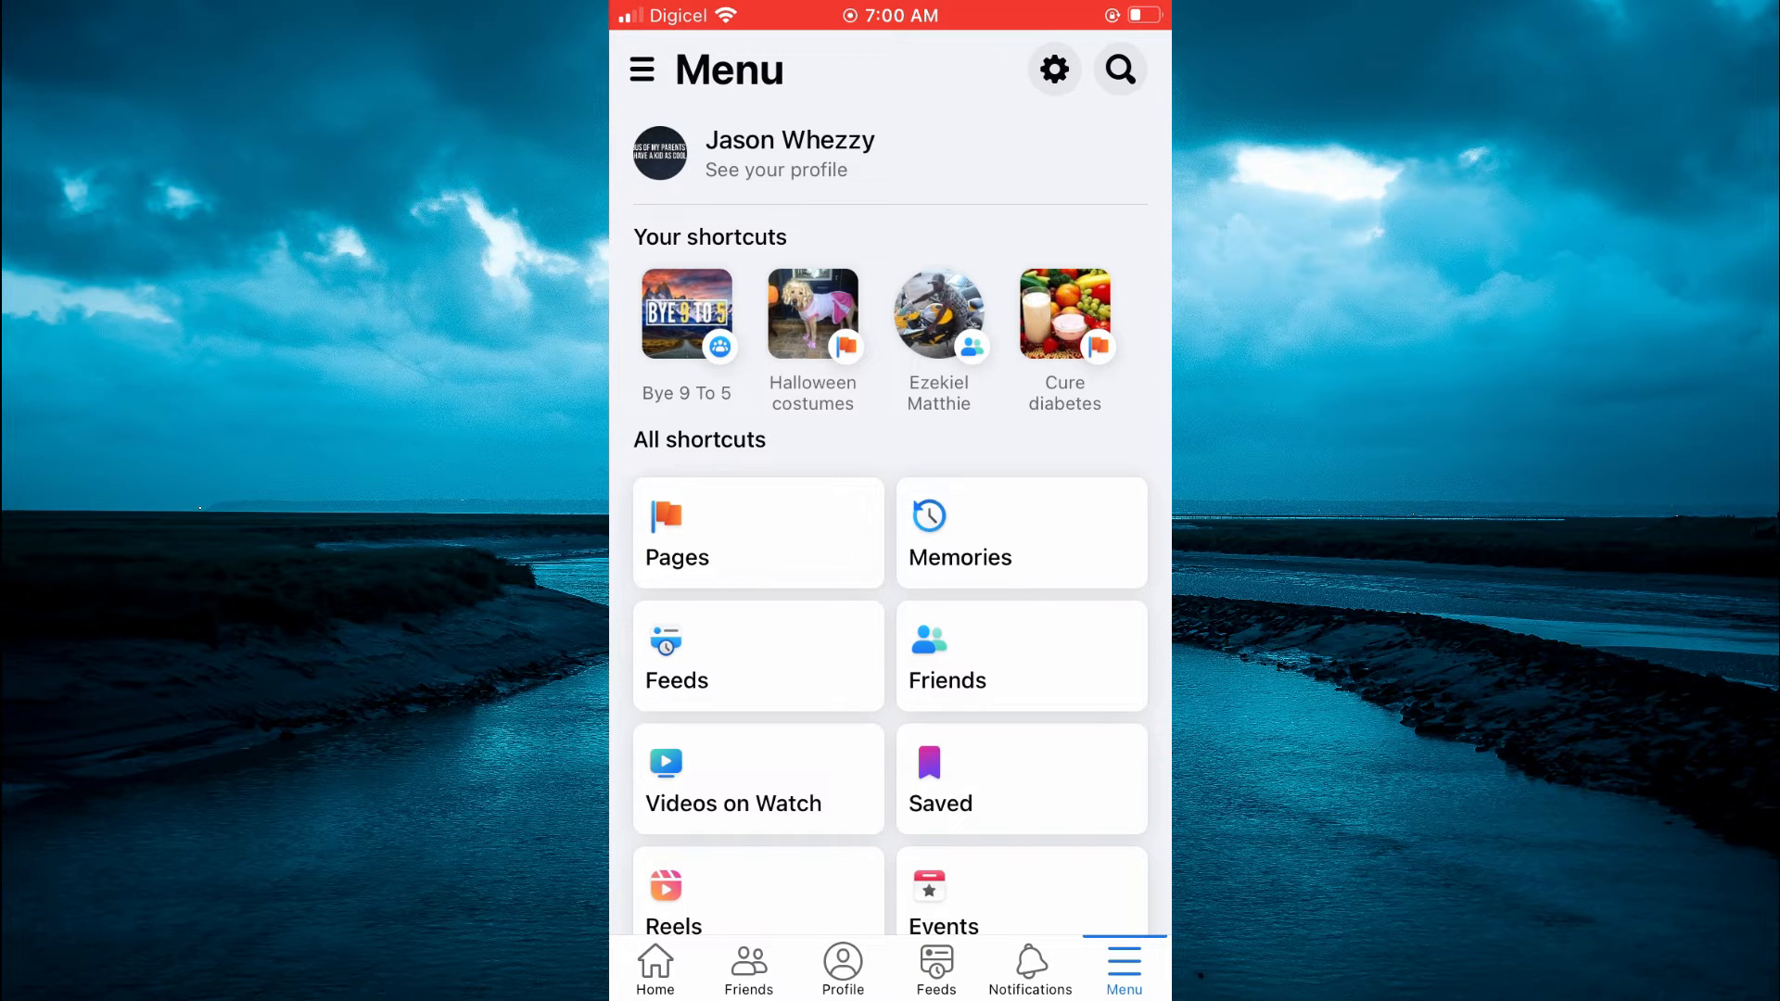
Reach the Settings & privacy page via the gear icon on the Menu screen.
click(1052, 70)
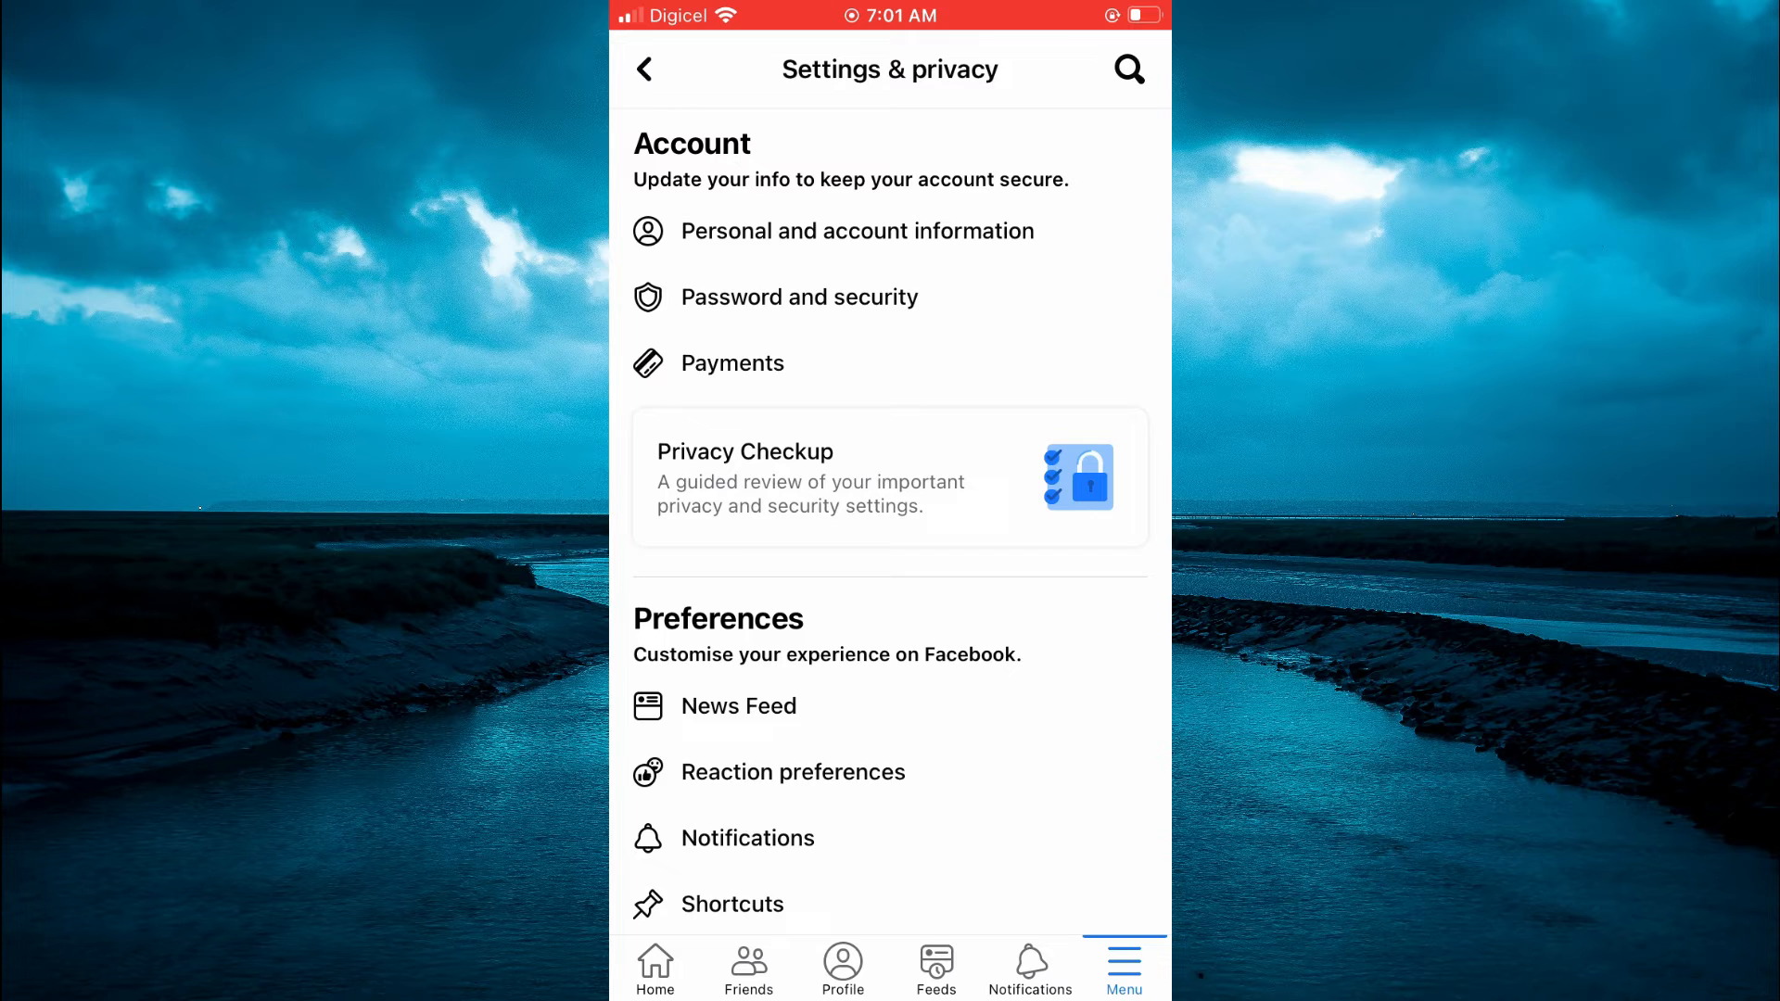
In Password and security, log out the Windows PC session in May Pen, Jamaica.
click(800, 297)
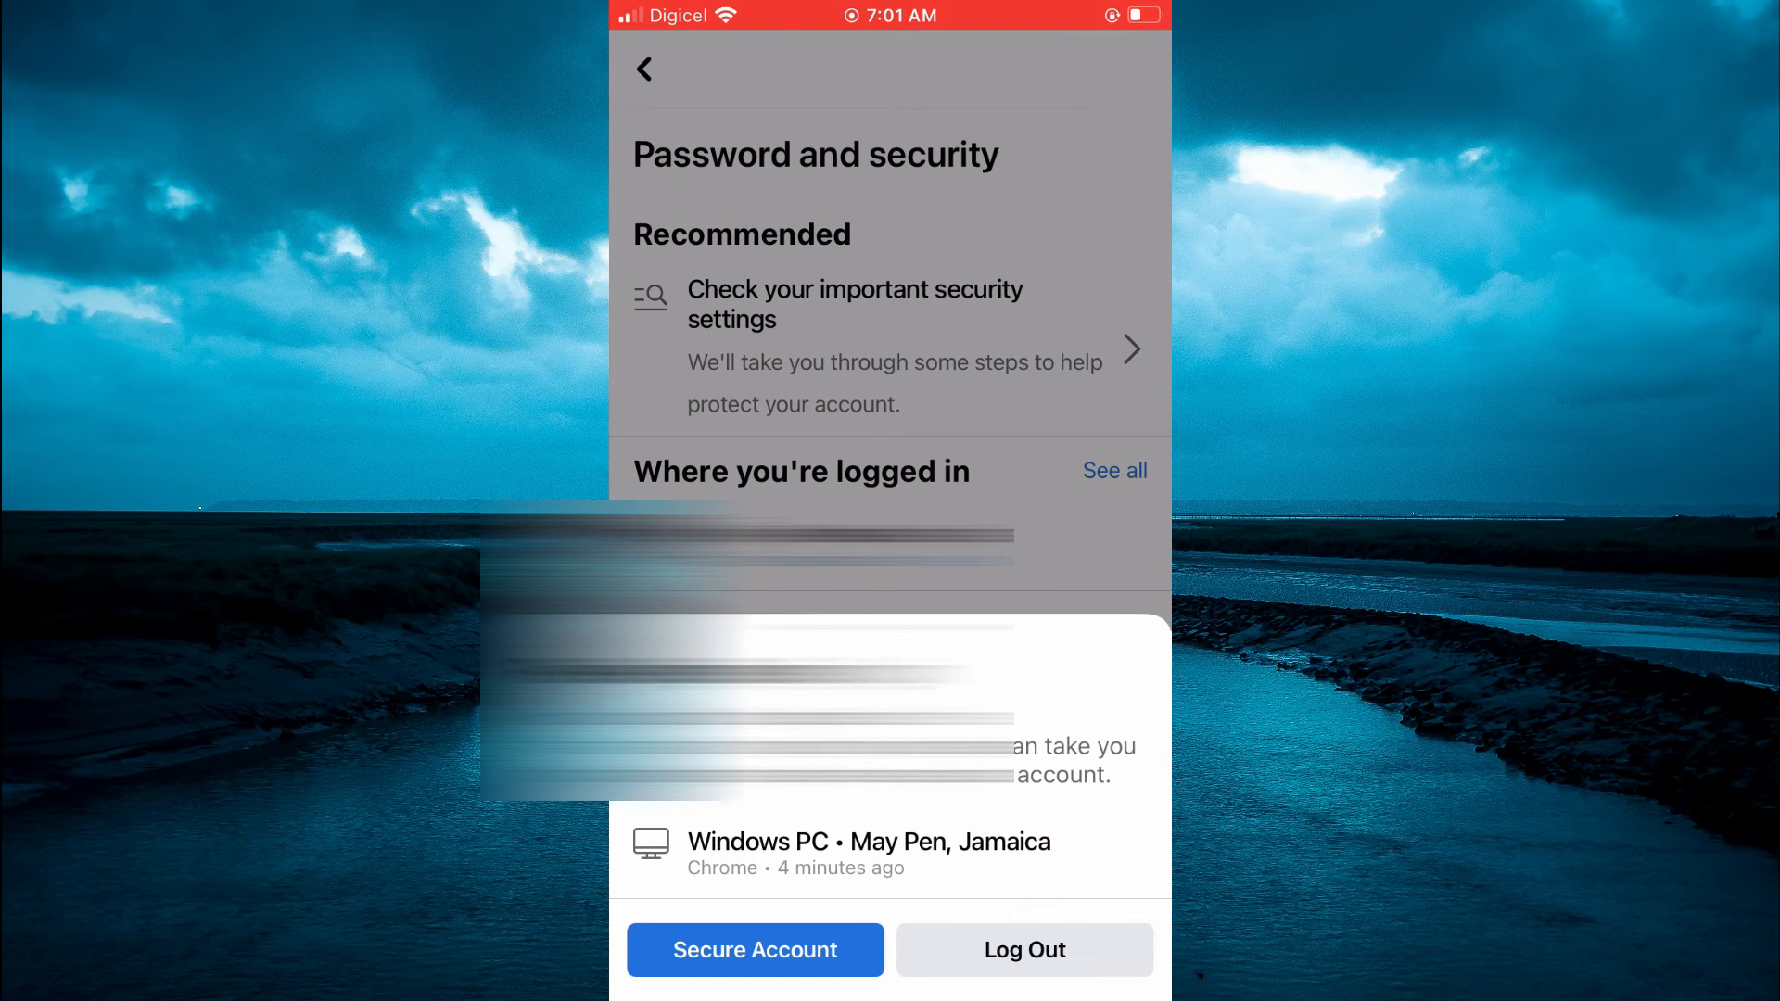
click(643, 67)
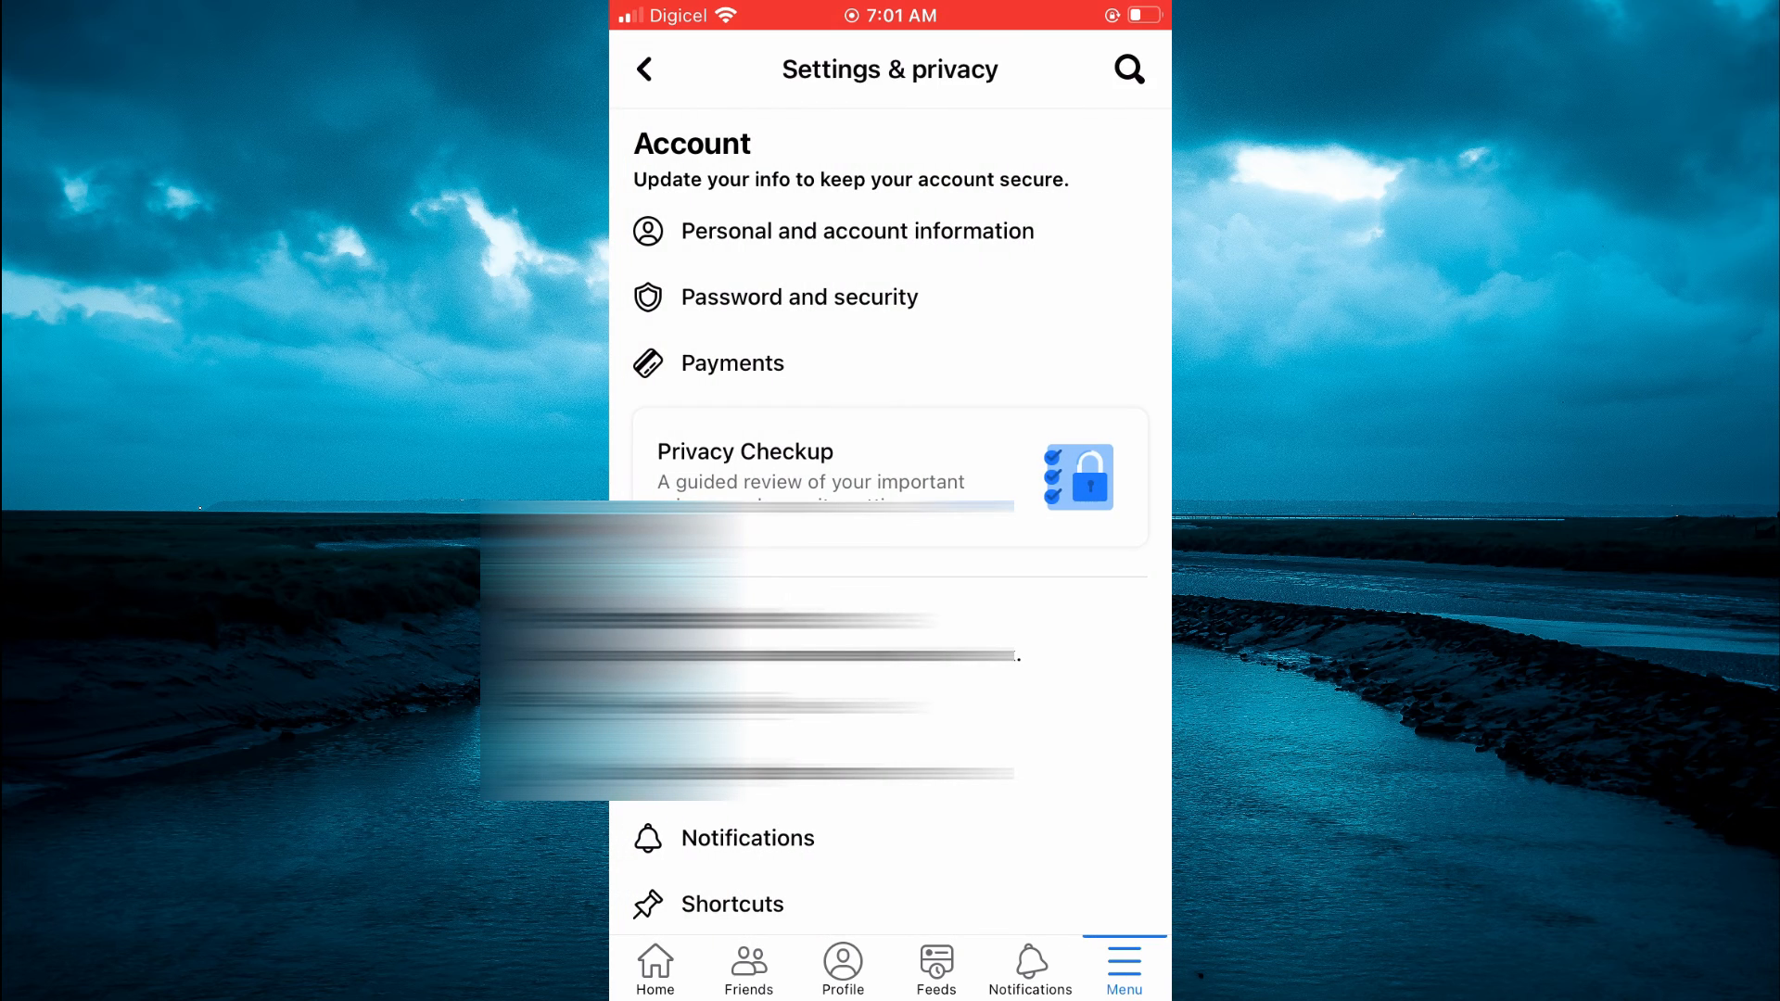